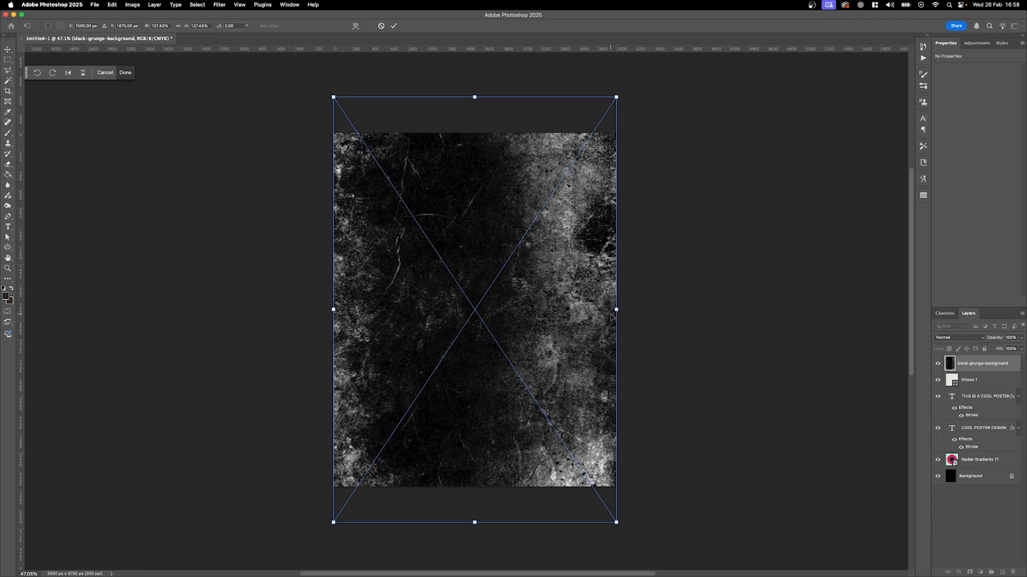
Step: Commit the embedded black grunge background texture as a layer above the poster
left_click(125, 72)
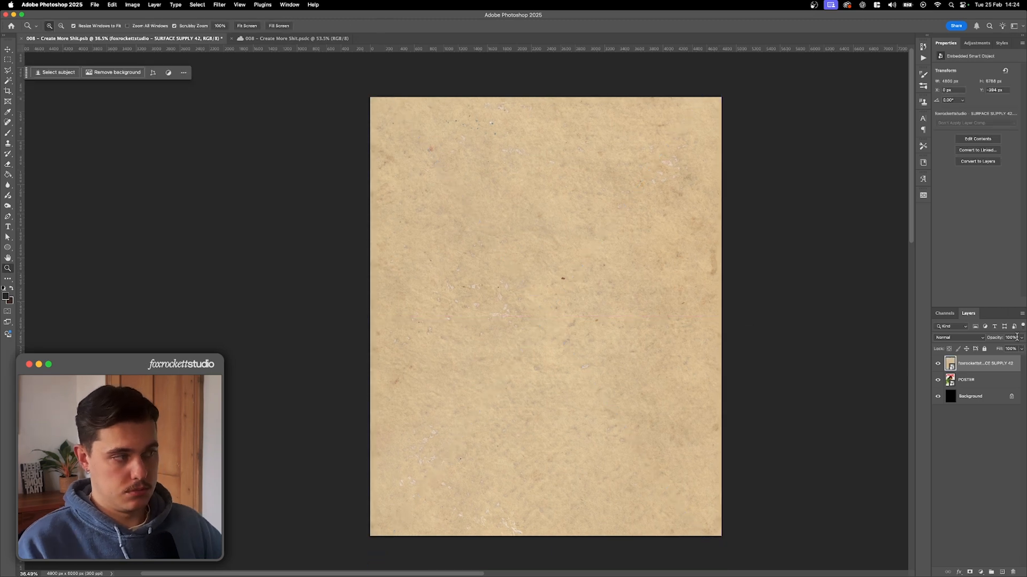
Step: Set the beige paper texture layer's blend mode to Multiply
left_click(1010, 338)
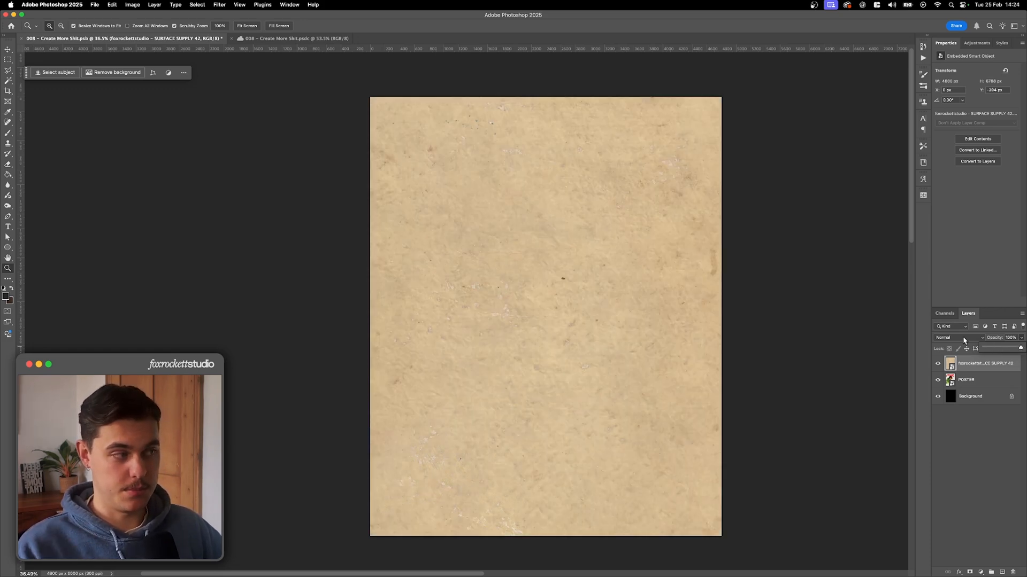
left_click(956, 337)
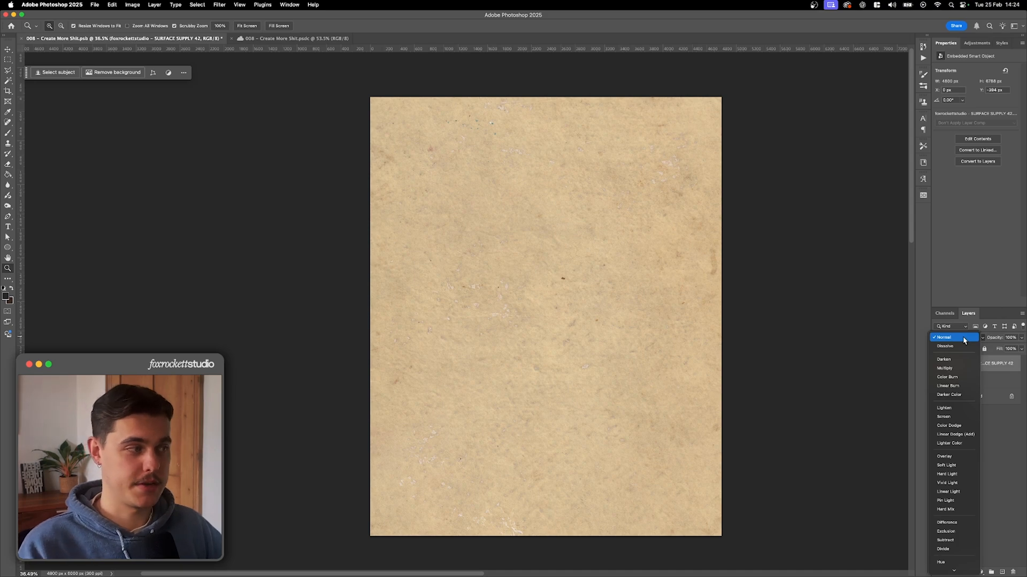
left_click(945, 367)
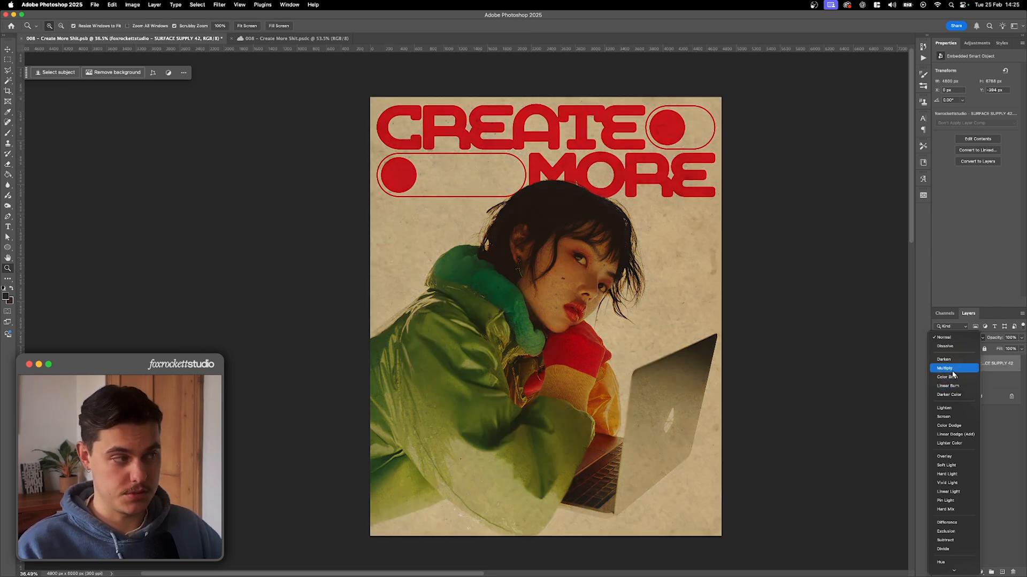
left_click(944, 368)
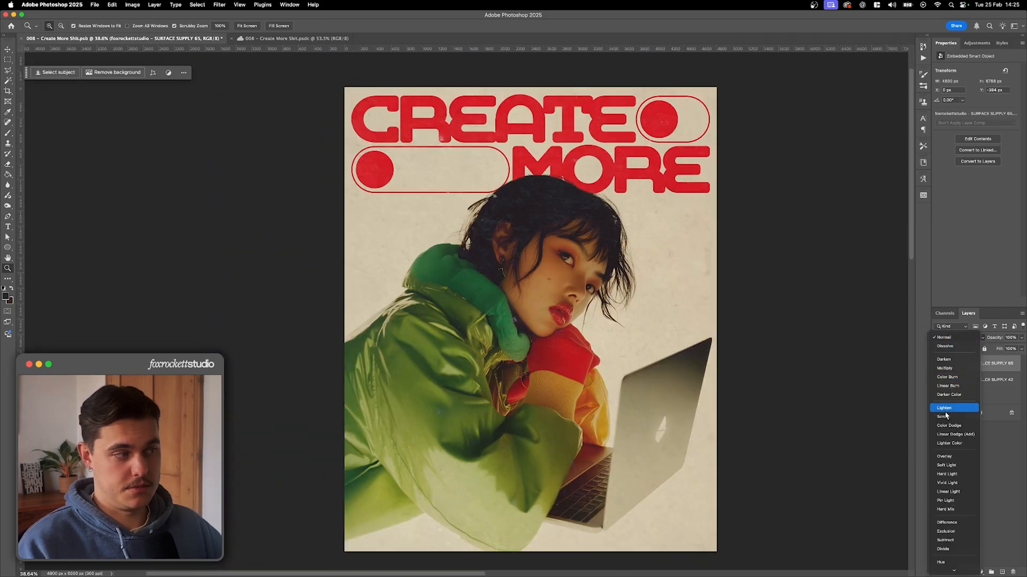
Step: Set the dark grain texture to Screen and drag in another dark texture from Finder
left_click(942, 417)
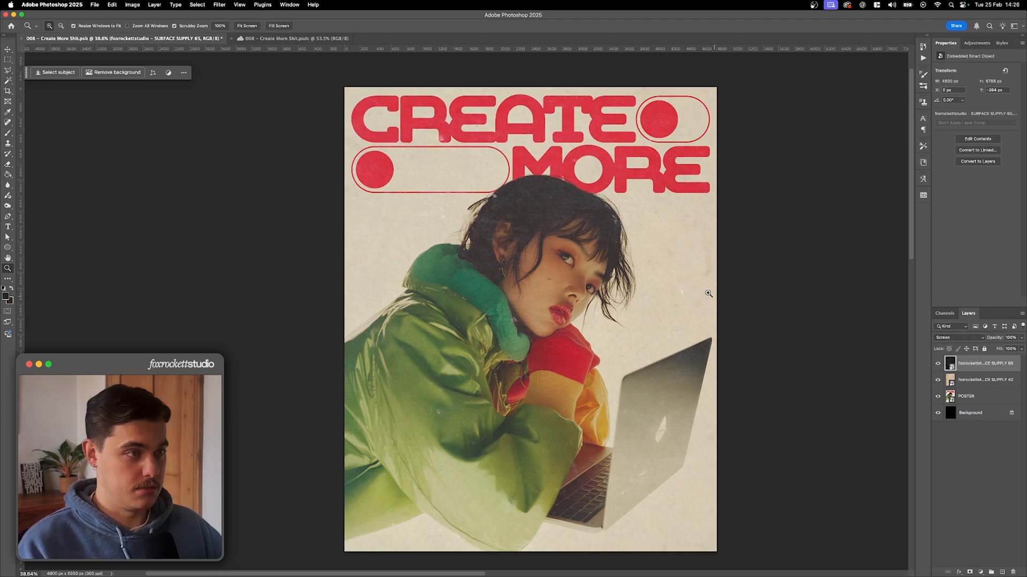
mouse_move(506, 206)
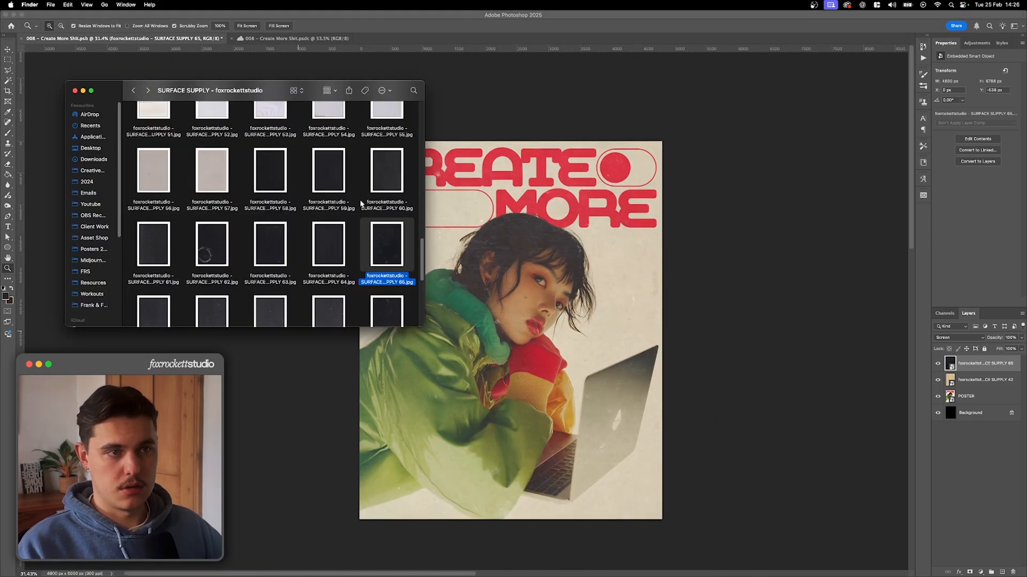
left_click(327, 171)
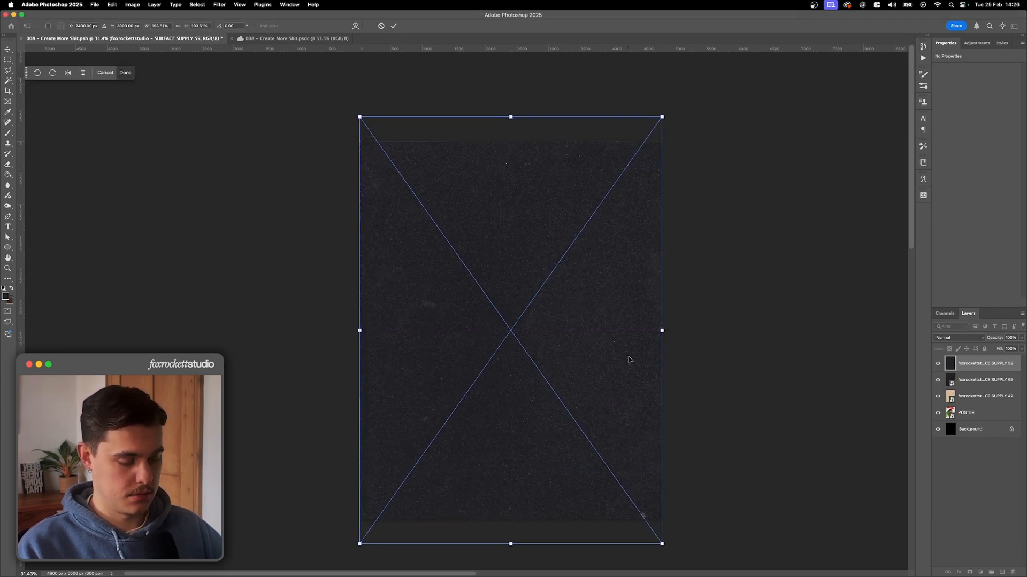
Step: Screen the new grain texture at lower opacity and switch the paper texture to Linear Burn
left_click(959, 337)
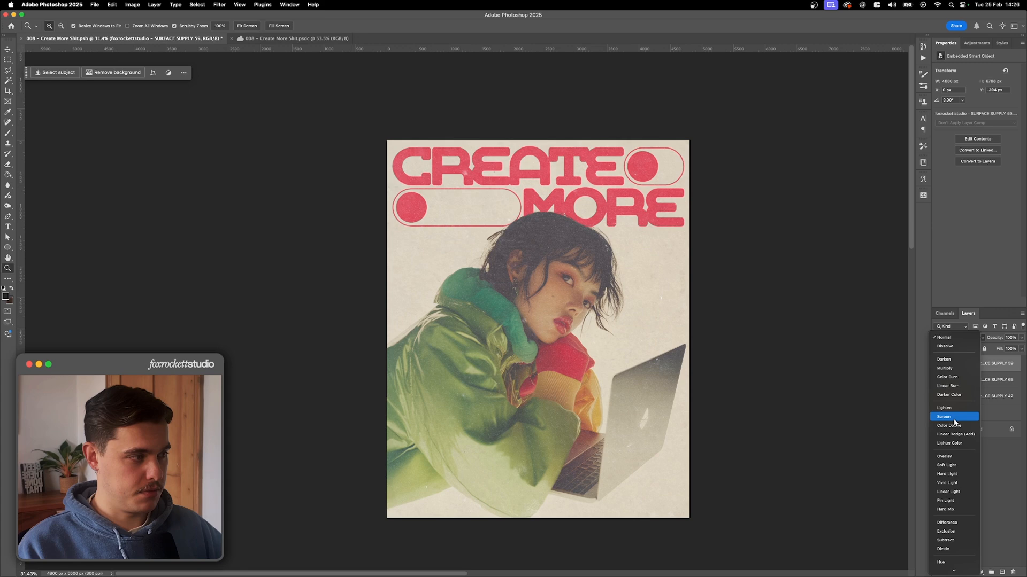
left_click(945, 417)
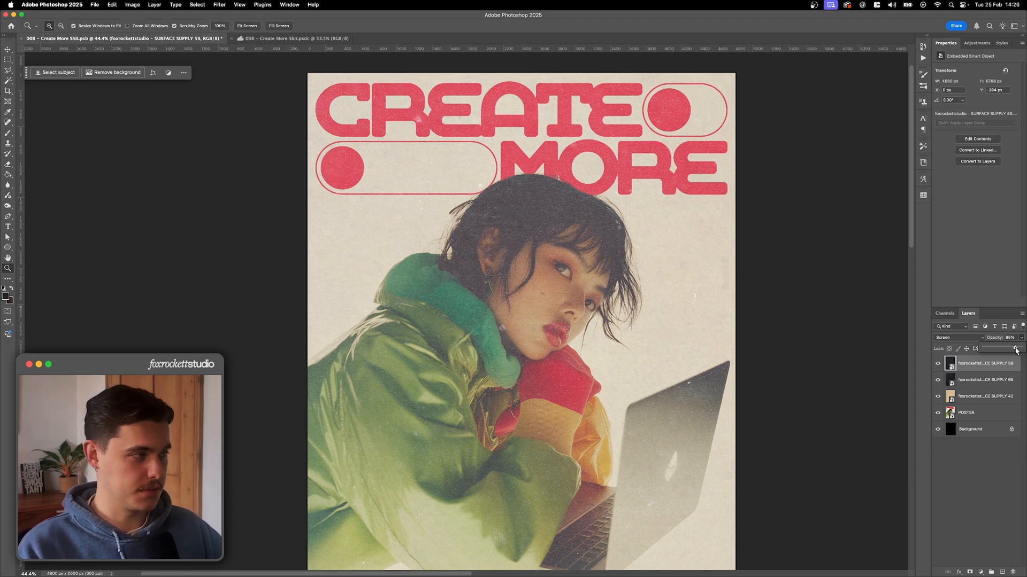
left_click(1010, 347)
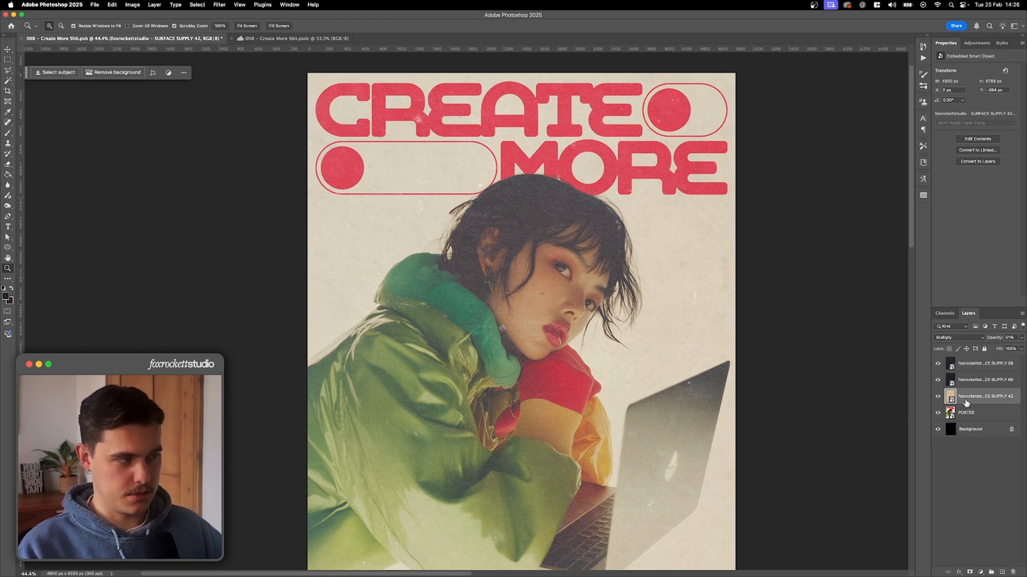
left_click(958, 337)
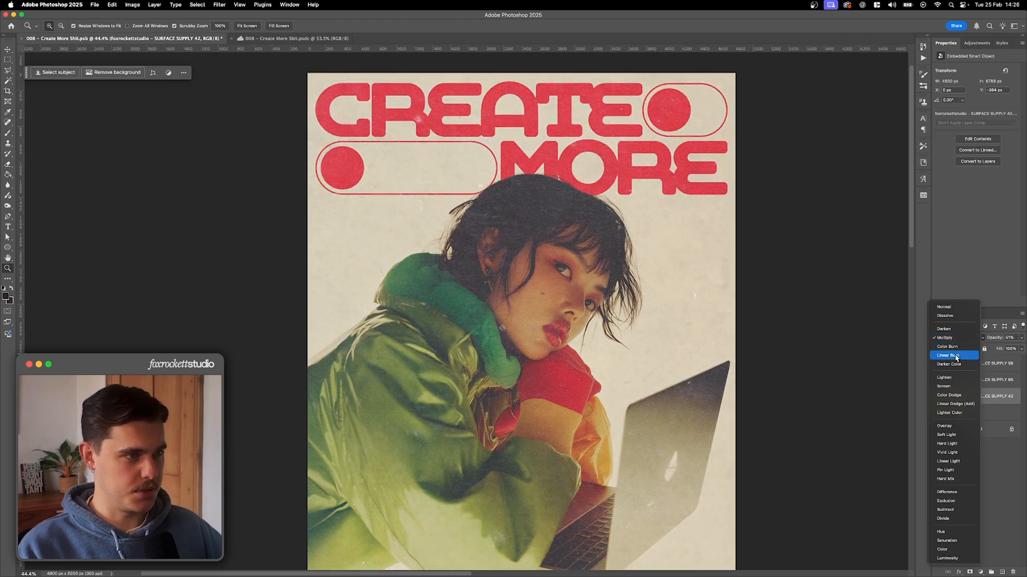
left_click(949, 355)
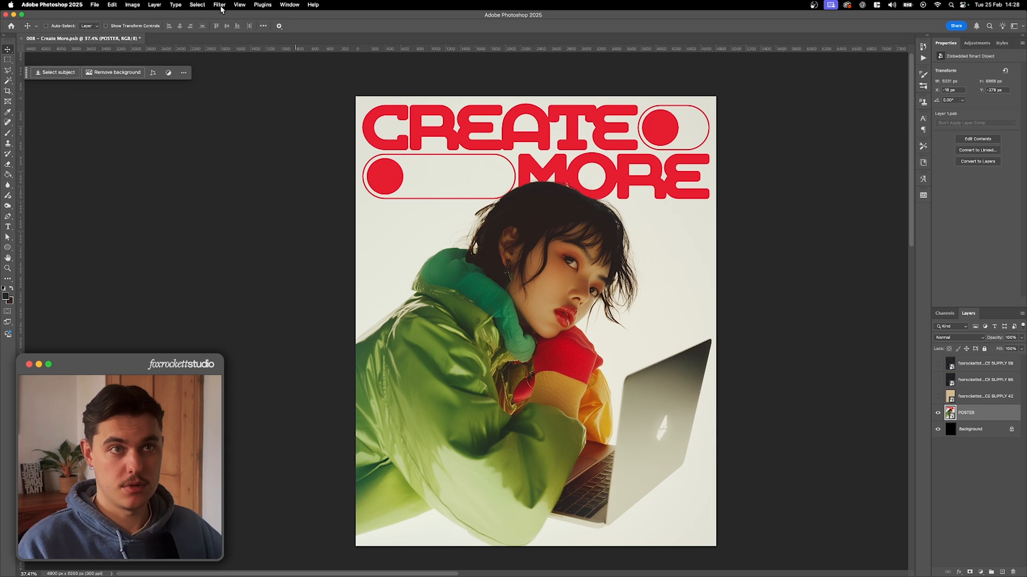
mouse_move(304, 76)
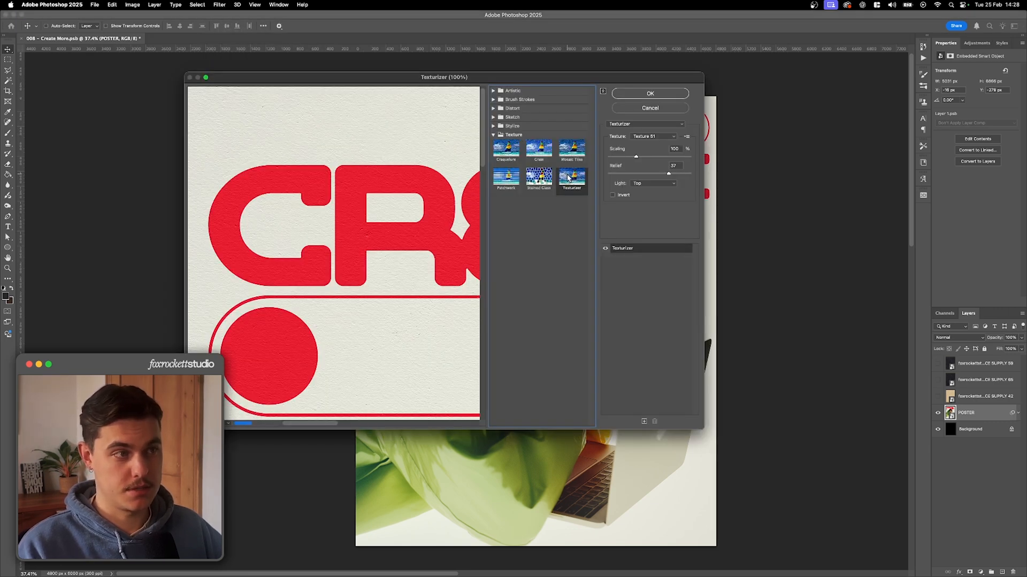
Step: Preview the Texturizer filter with the Sandstone texture on the POSTER layer
left_click(653, 137)
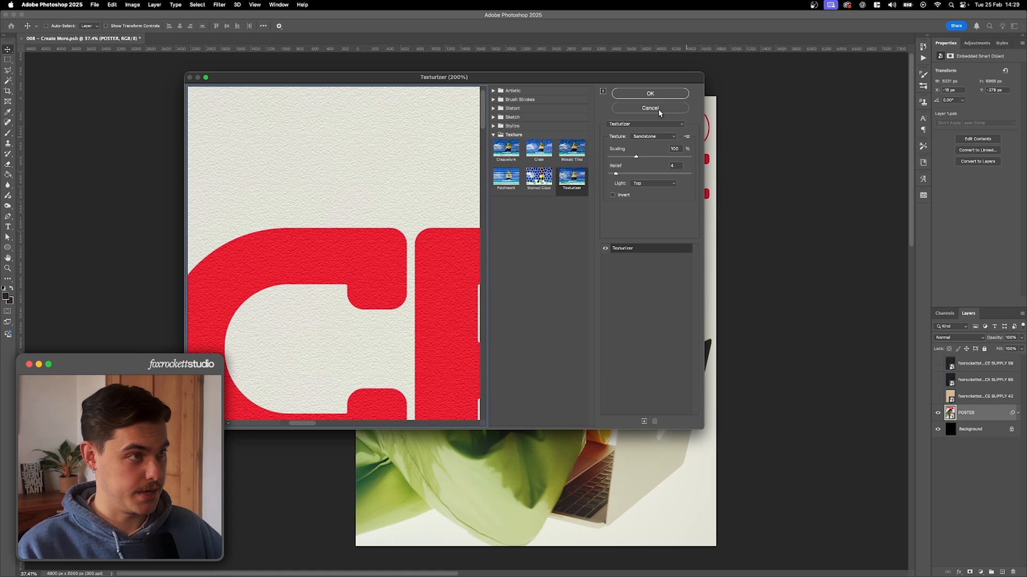
Step: Cancel the Filter Gallery, save the paper texture as a PSD, and return to the poster
left_click(649, 93)
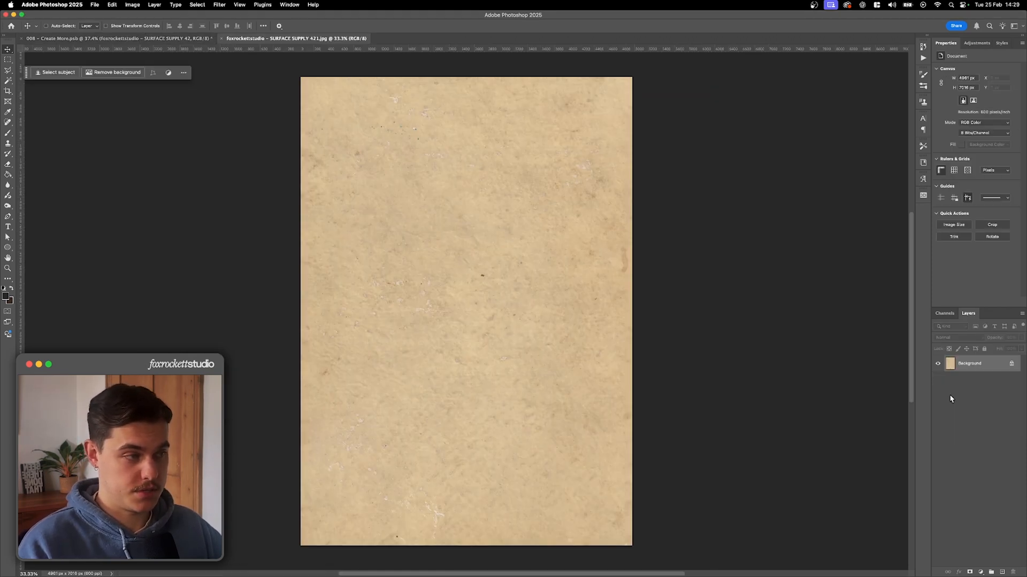
mouse_move(559, 299)
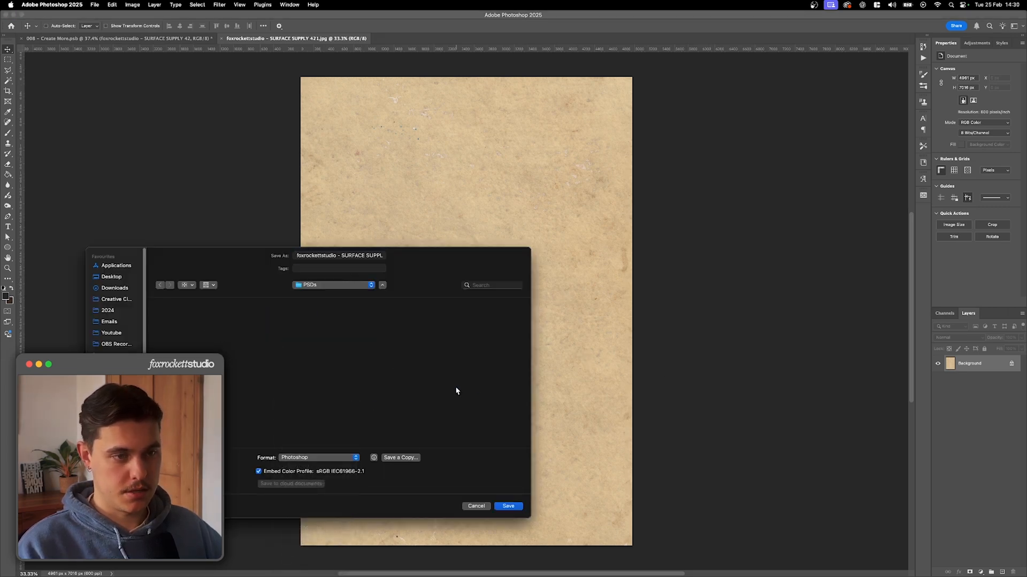
left_click(508, 507)
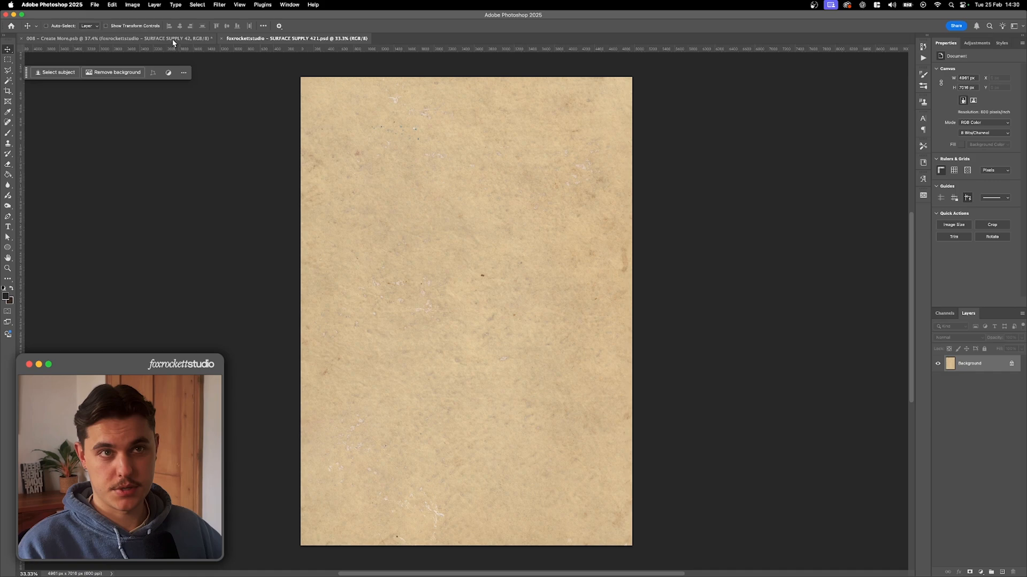
left_click(114, 38)
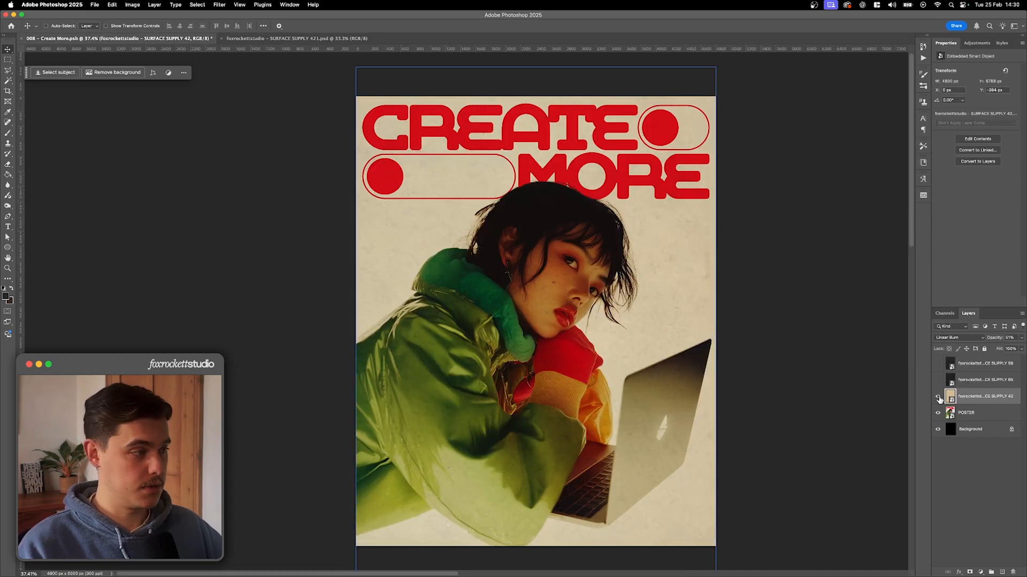
Step: Hide the texture layer and apply Texturizer to POSTER using the saved paper texture PSD
left_click(219, 4)
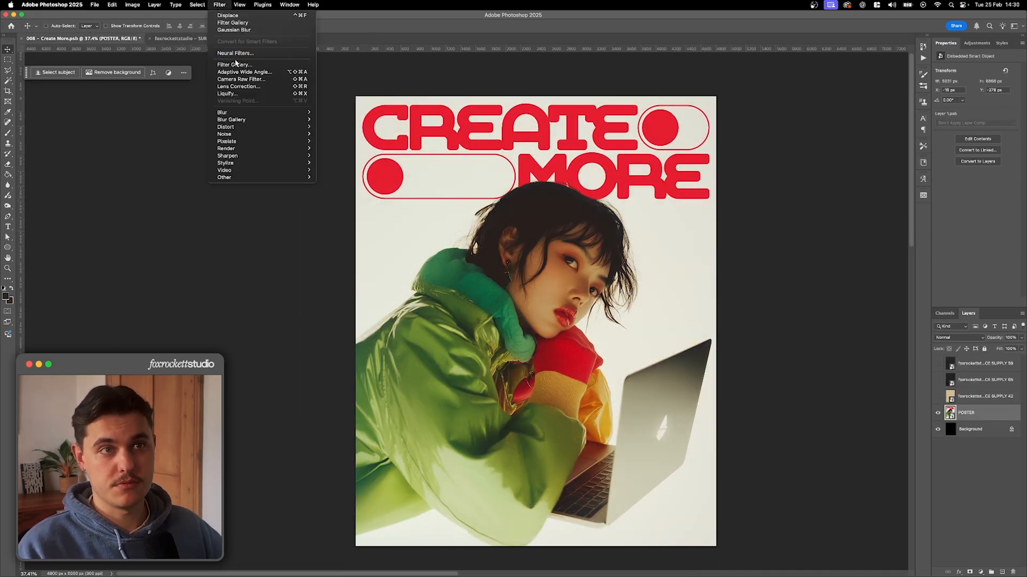
left_click(233, 64)
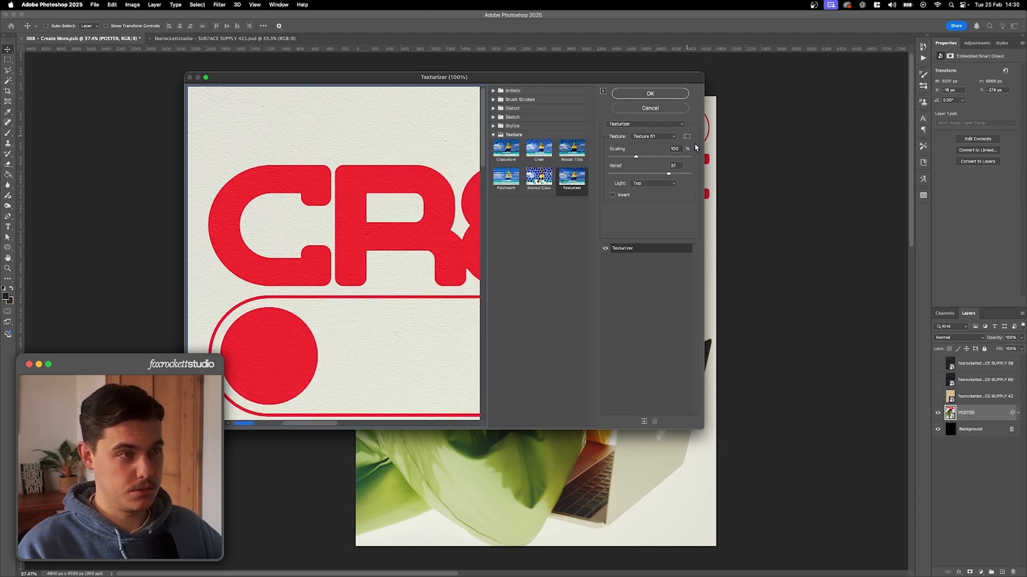
left_click(686, 136)
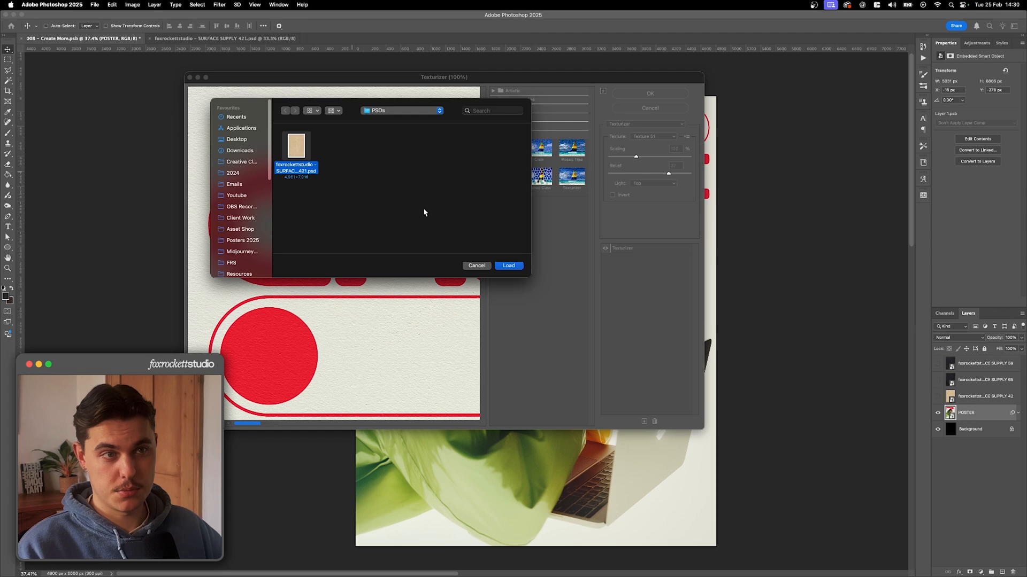
left_click(508, 265)
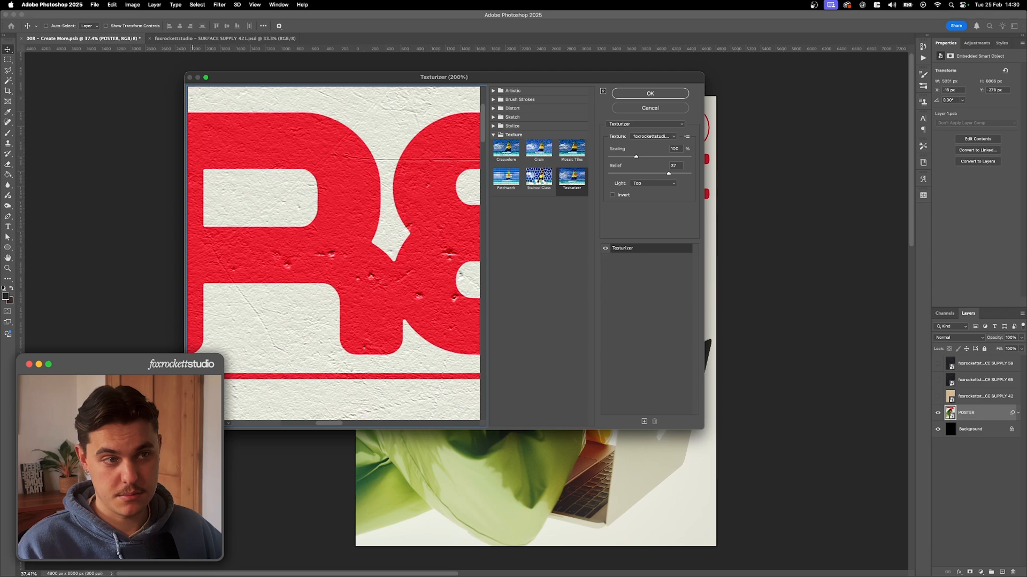
left_click(649, 93)
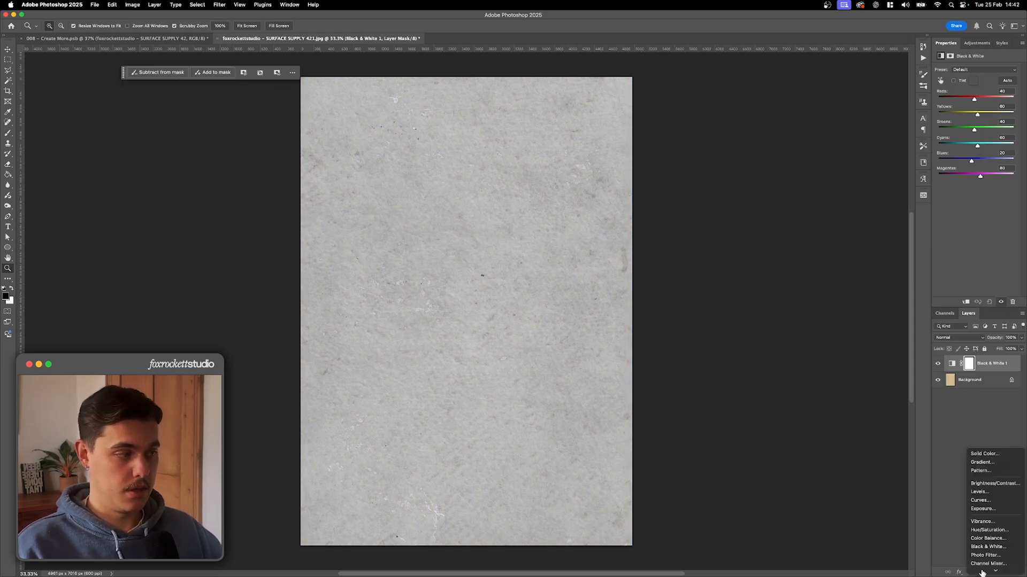
Step: Darken and boost the texture's contrast with Brightness/Contrast, then save it as a displacement PSD
left_click(994, 483)
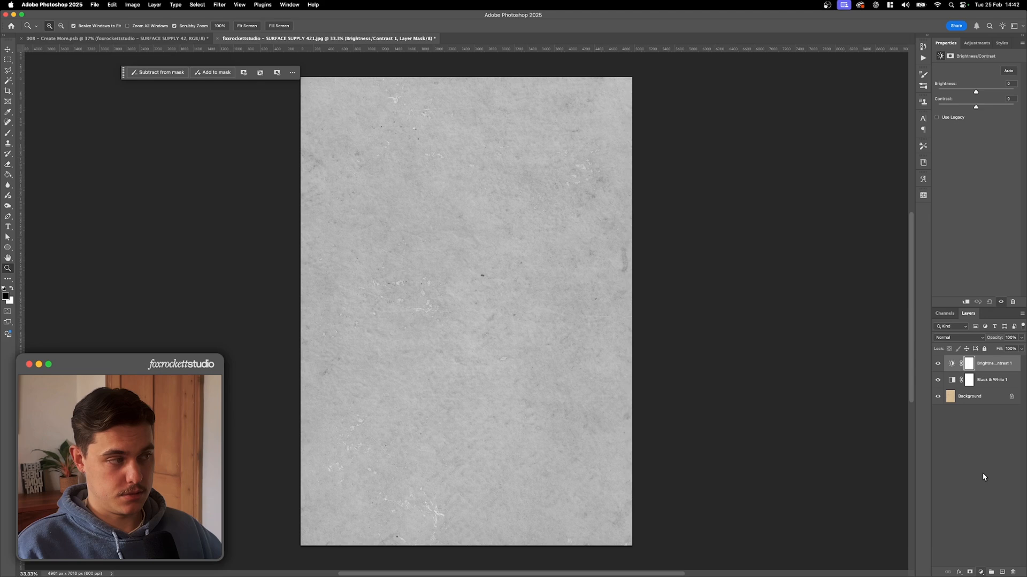
left_click_drag(975, 91, 963, 91)
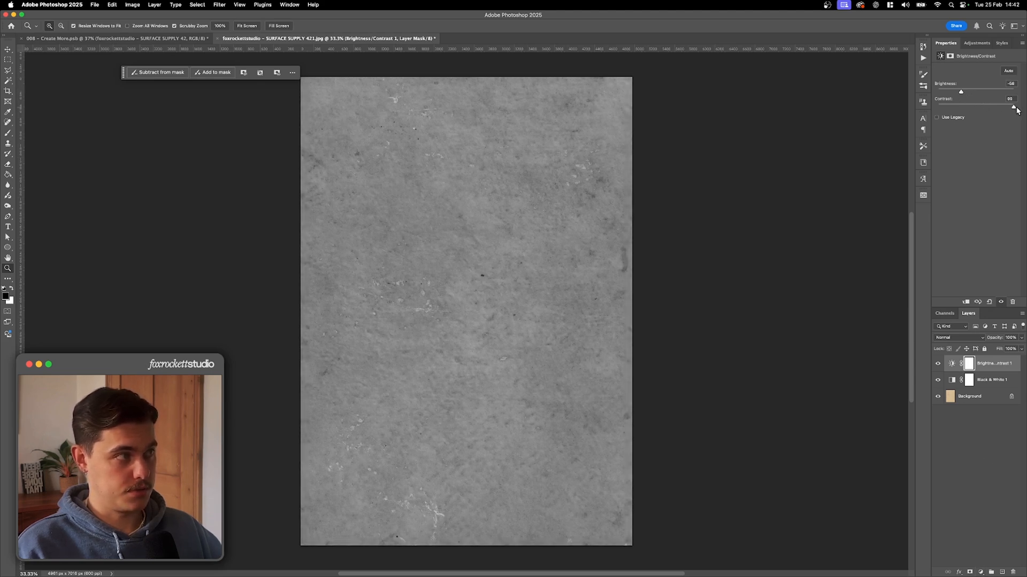
left_click_drag(1013, 107, 1020, 107)
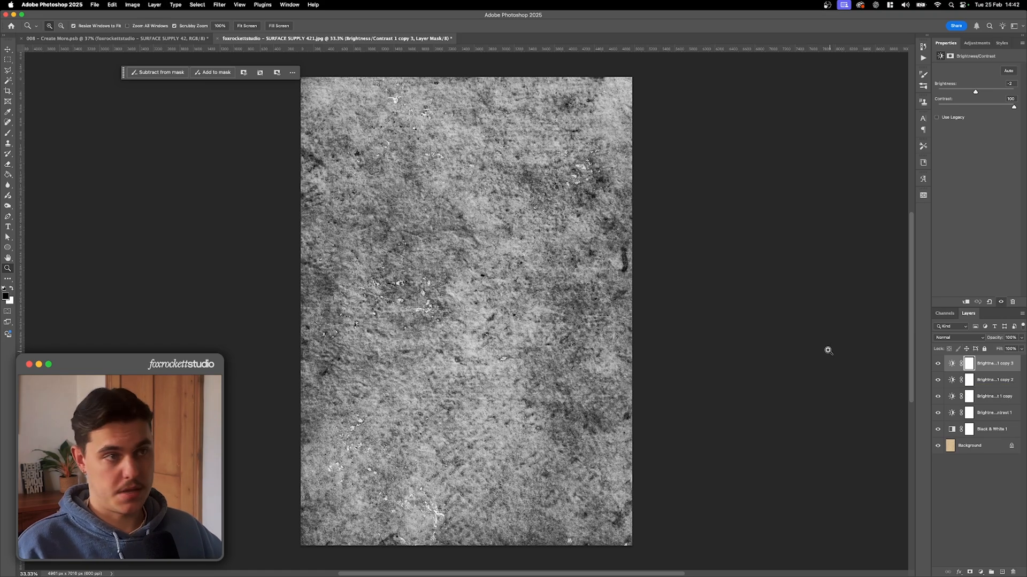
mouse_move(697, 310)
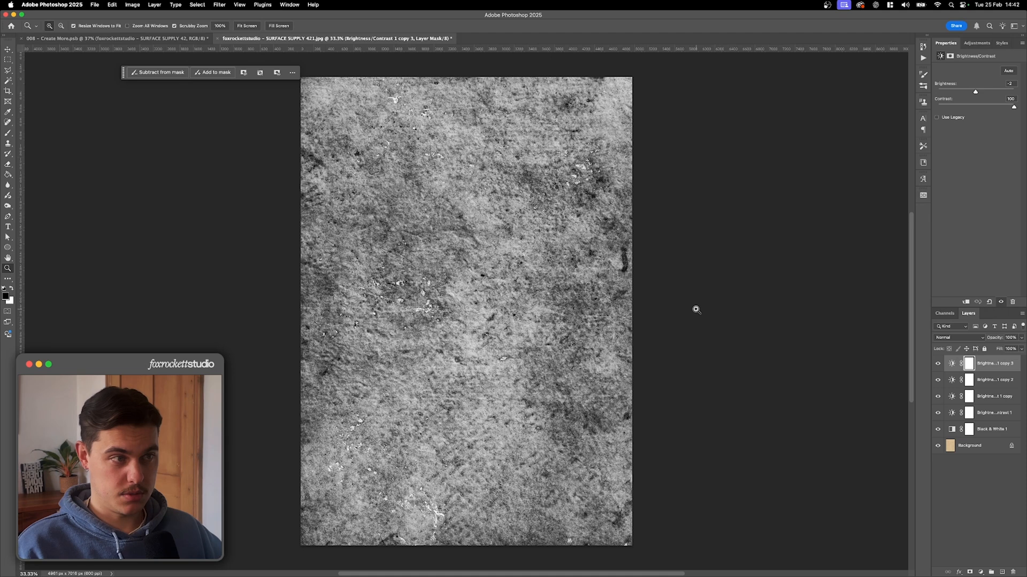
mouse_move(472, 220)
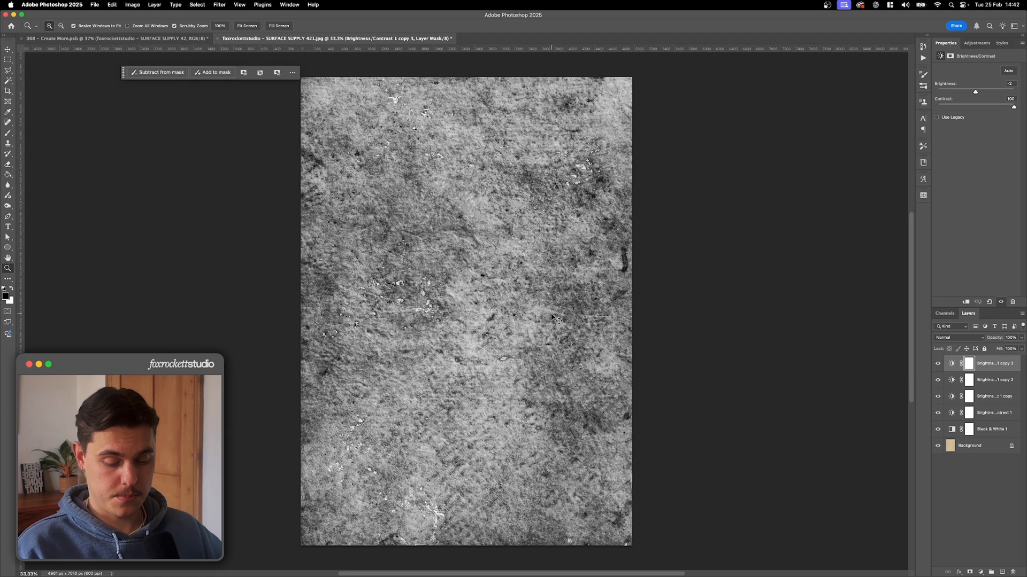
key("cmd+s")
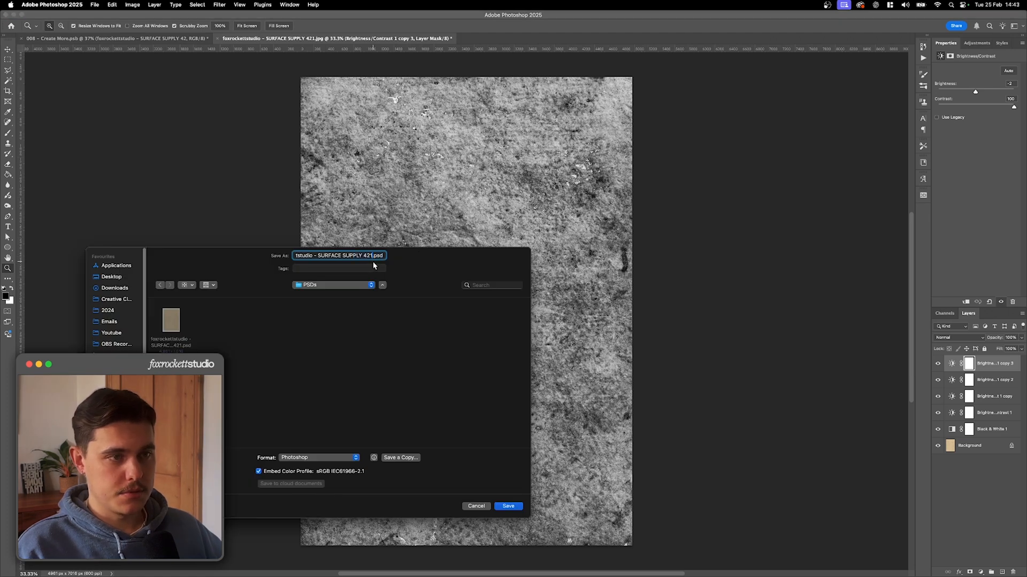
left_click(508, 506)
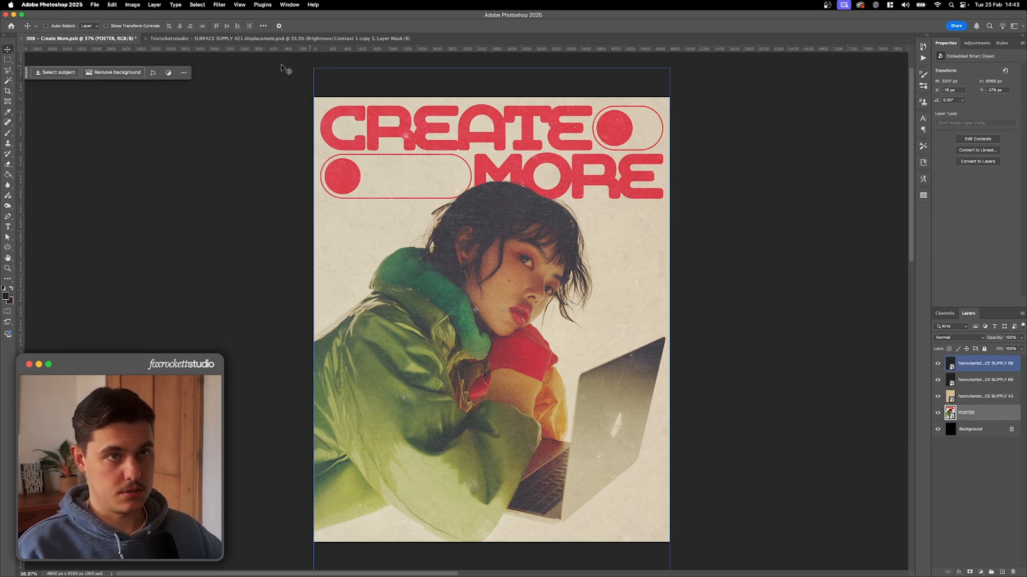
Step: Apply a Displace filter to POSTER with small scales from the displacement PSD, then refine it
left_click(220, 5)
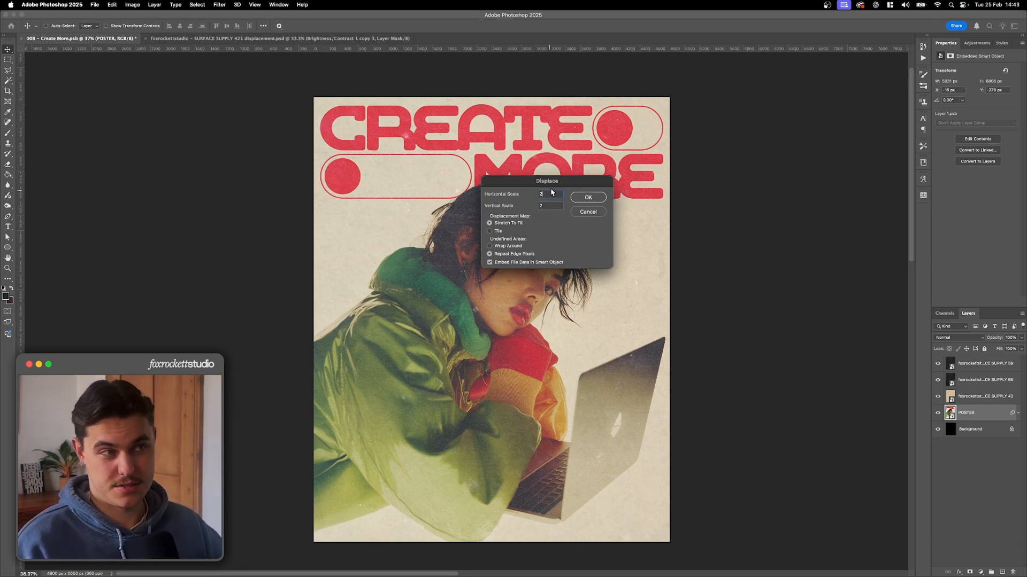
left_click_drag(546, 181, 524, 178)
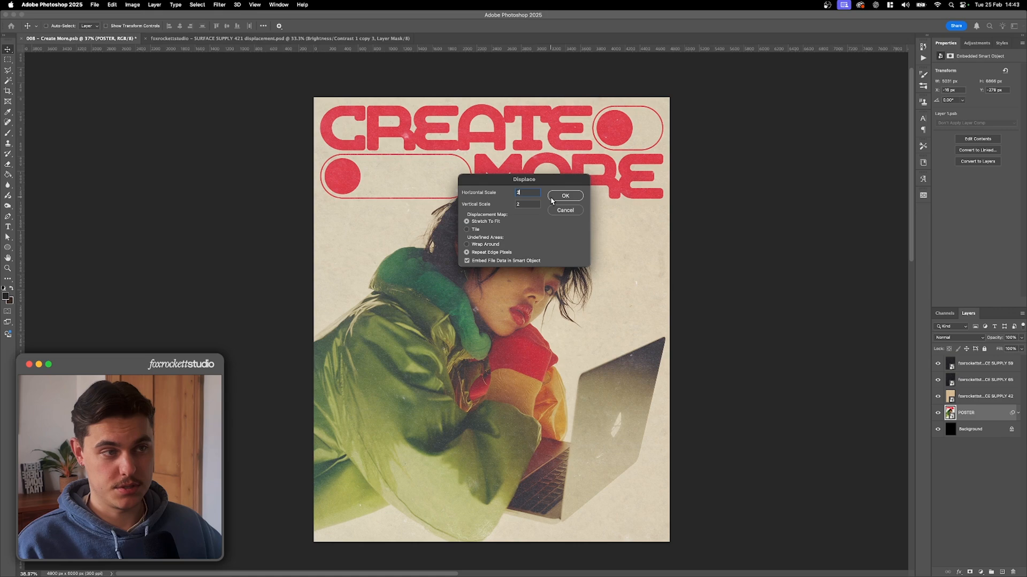
left_click(565, 196)
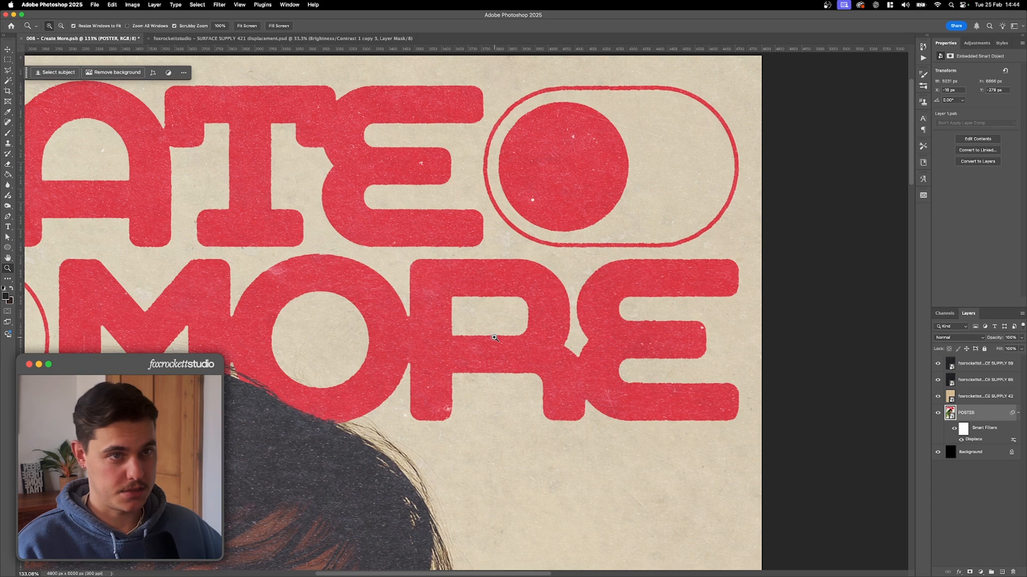
mouse_move(501, 337)
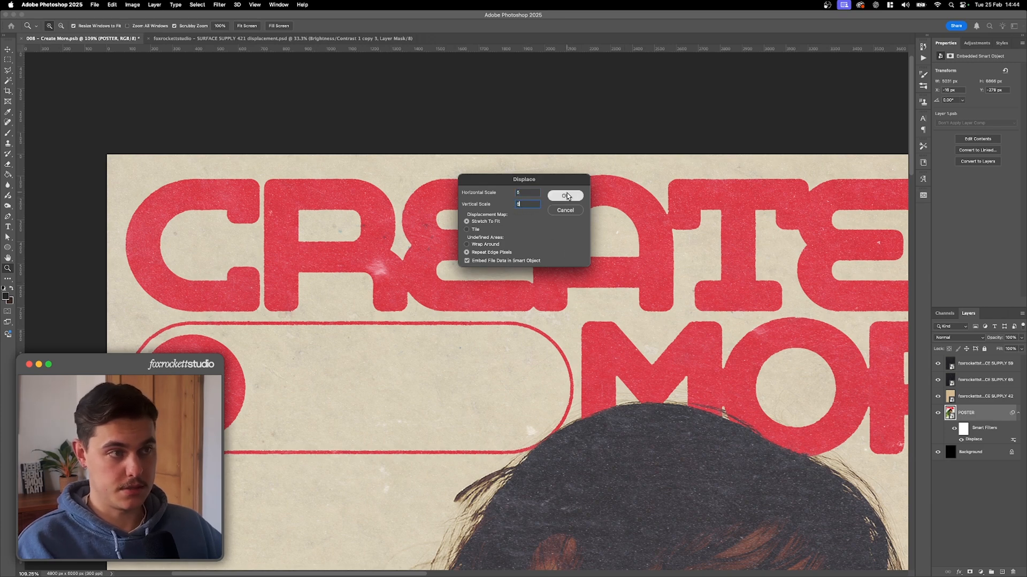
left_click(565, 196)
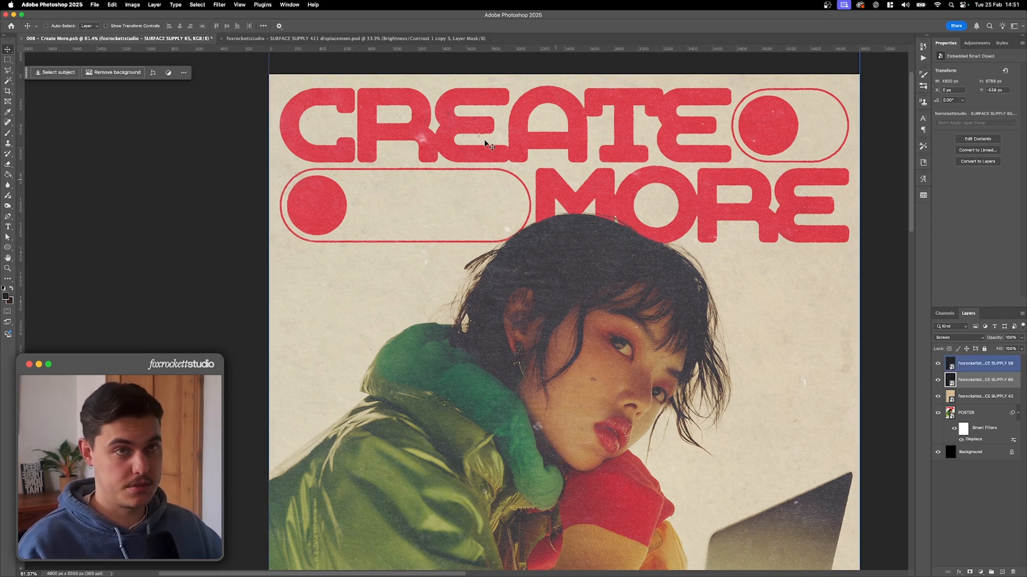
Step: Add a Reveal All mask to the grain texture layer and paint on it in black
left_click(154, 5)
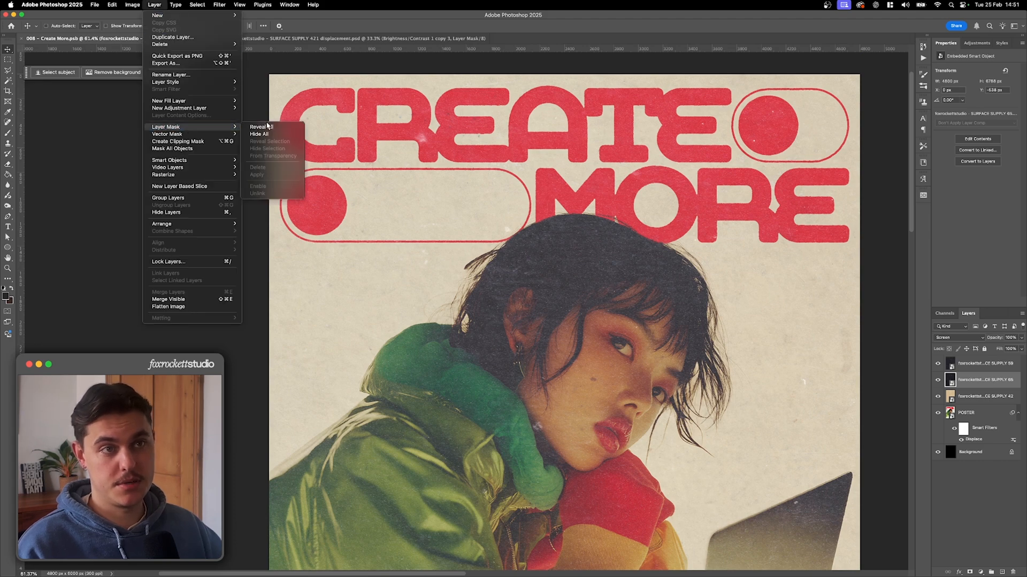
left_click(259, 126)
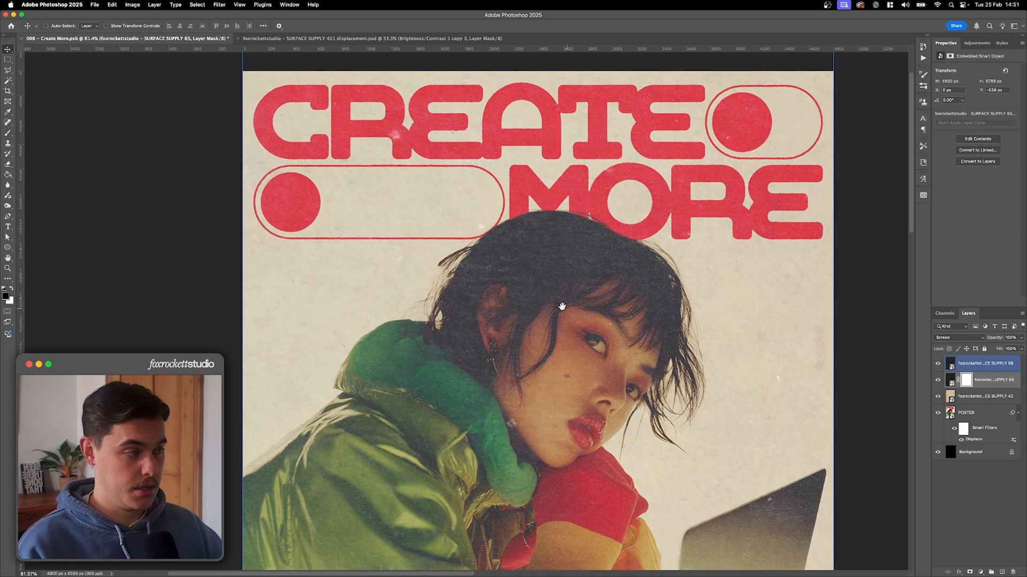
left_click(966, 379)
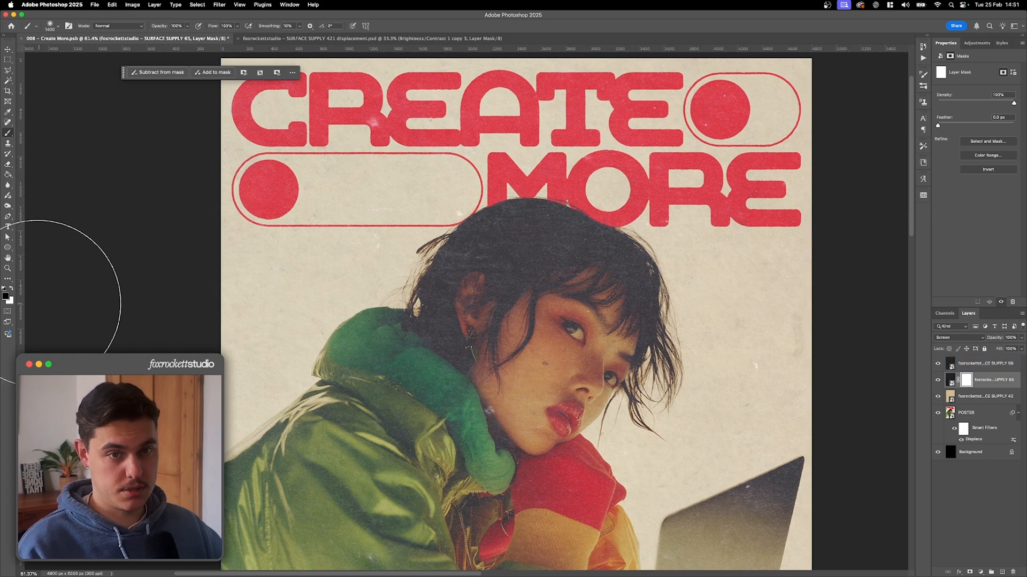
left_click(6, 292)
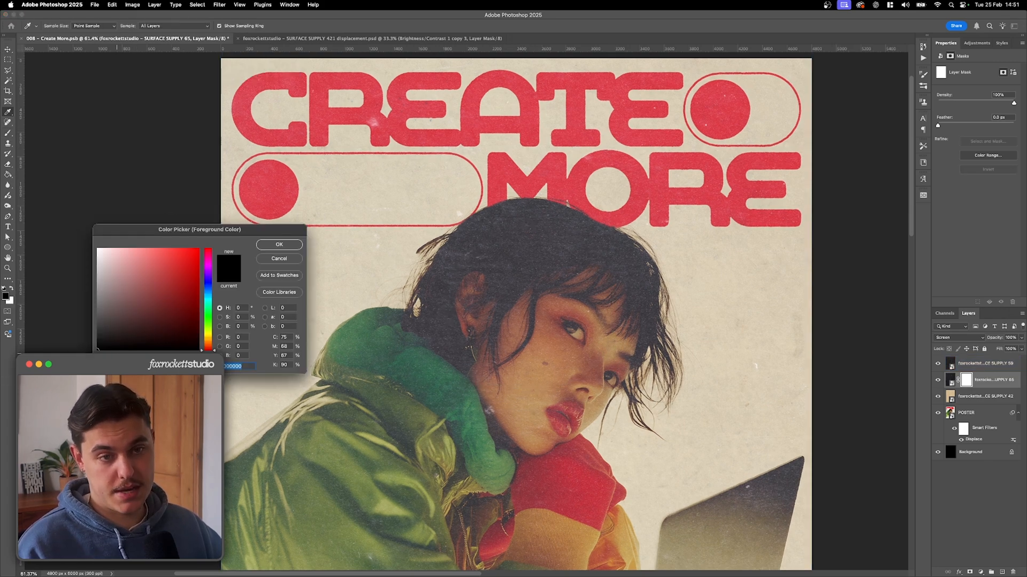
left_click(162, 280)
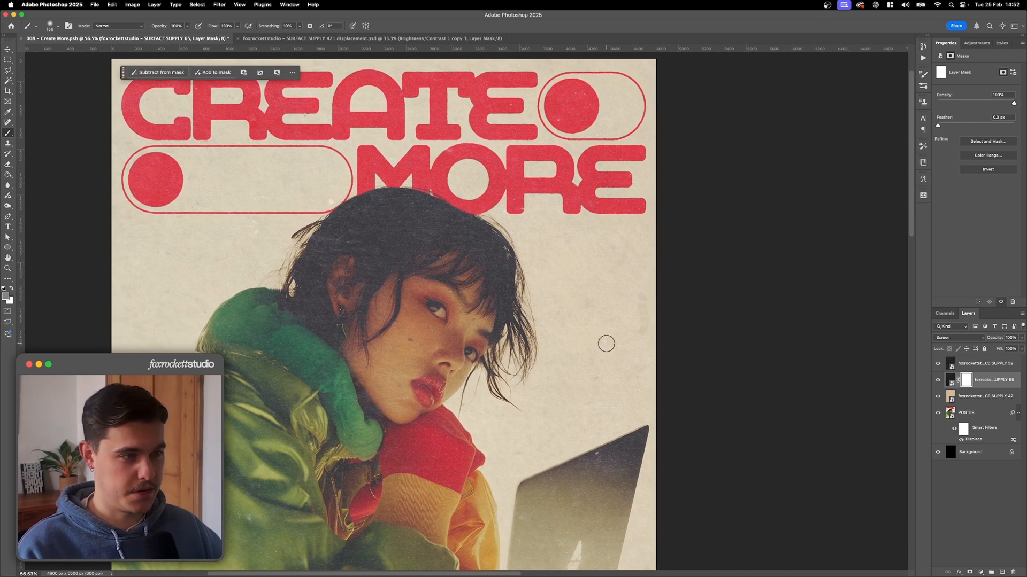
mouse_move(636, 404)
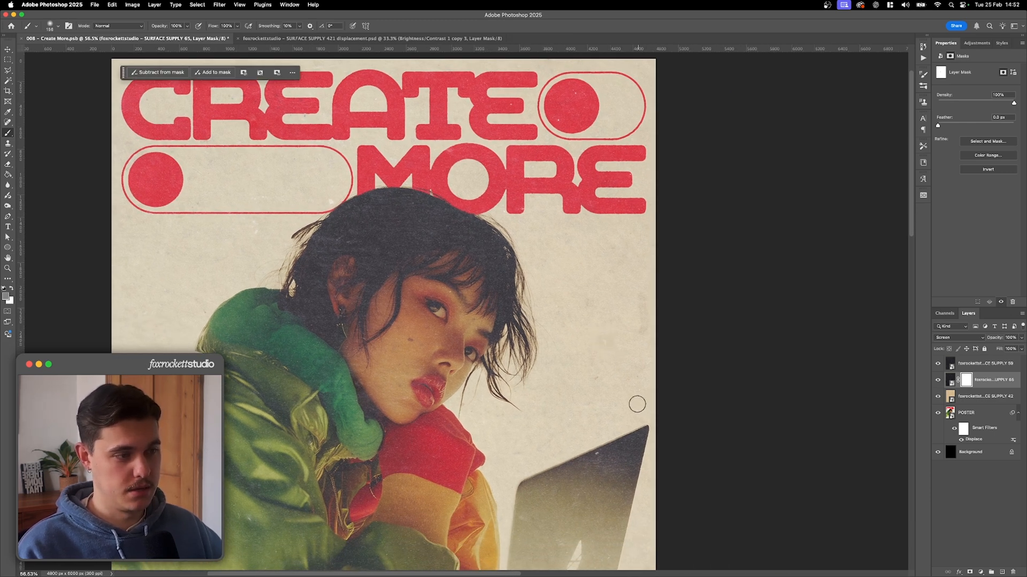
scroll("down", 3)
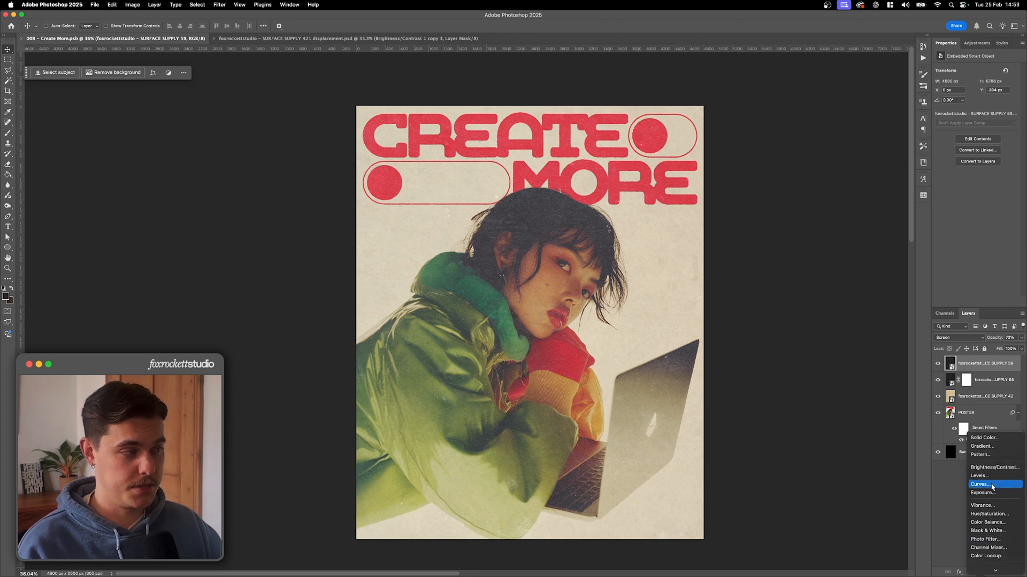
Step: Add a Curves adjustment layer, bend its RGB curve, and toggle its visibility to compare
left_click(980, 484)
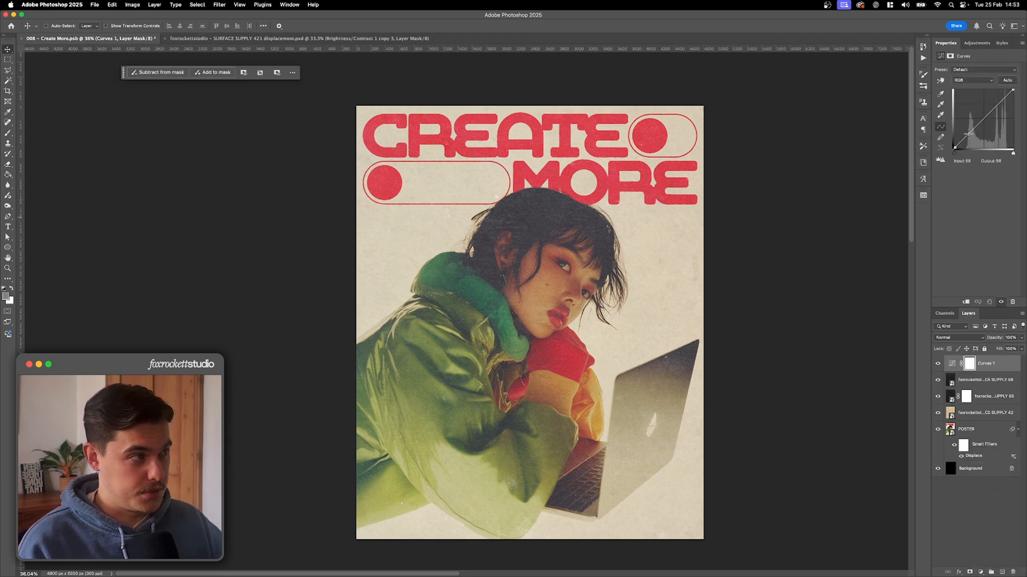
left_click_drag(966, 134, 994, 104)
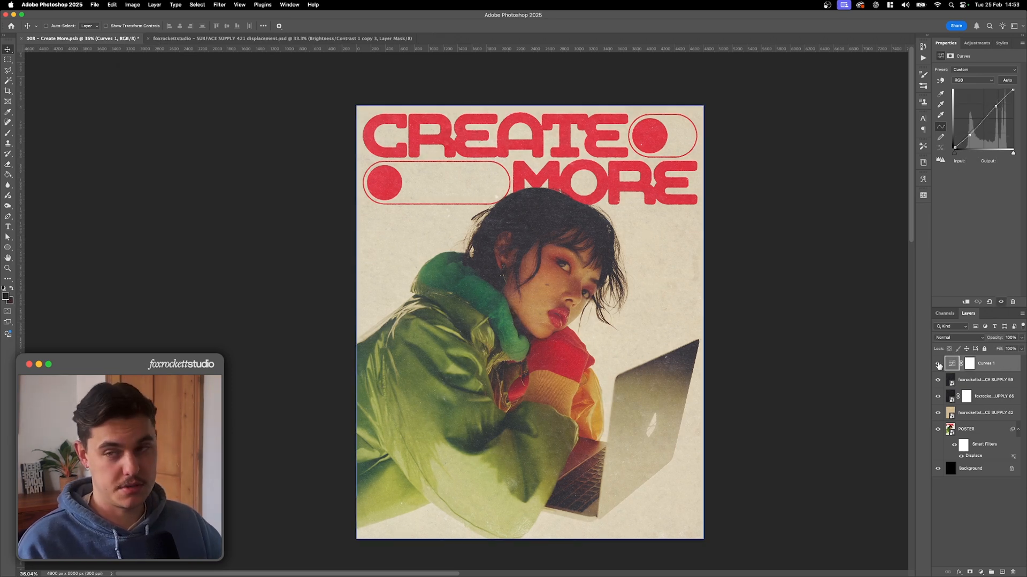
left_click(938, 363)
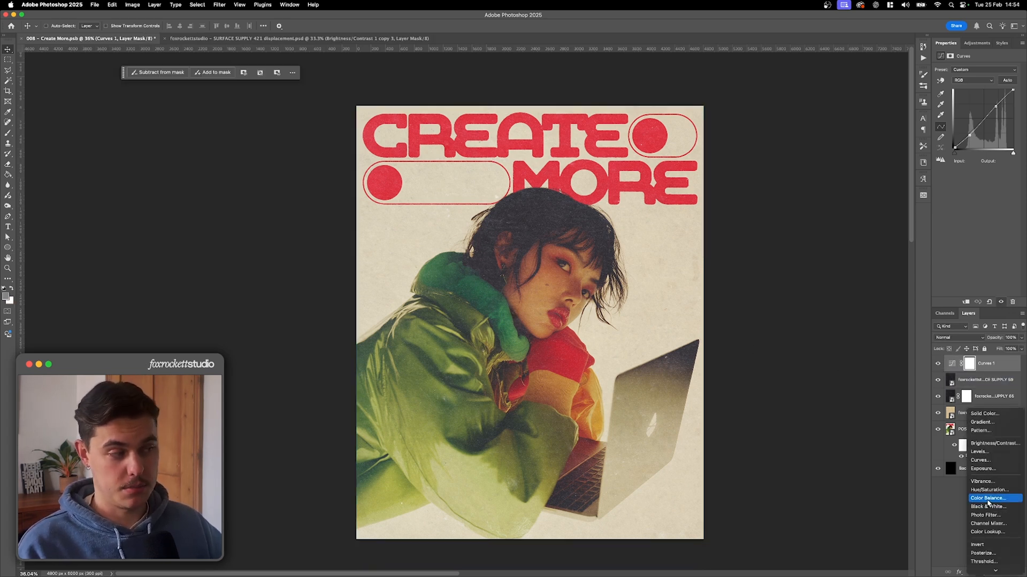
Step: Add a Color Balance layer that tints the shadows and midtones and pushes highlights toward blue
left_click(984, 498)
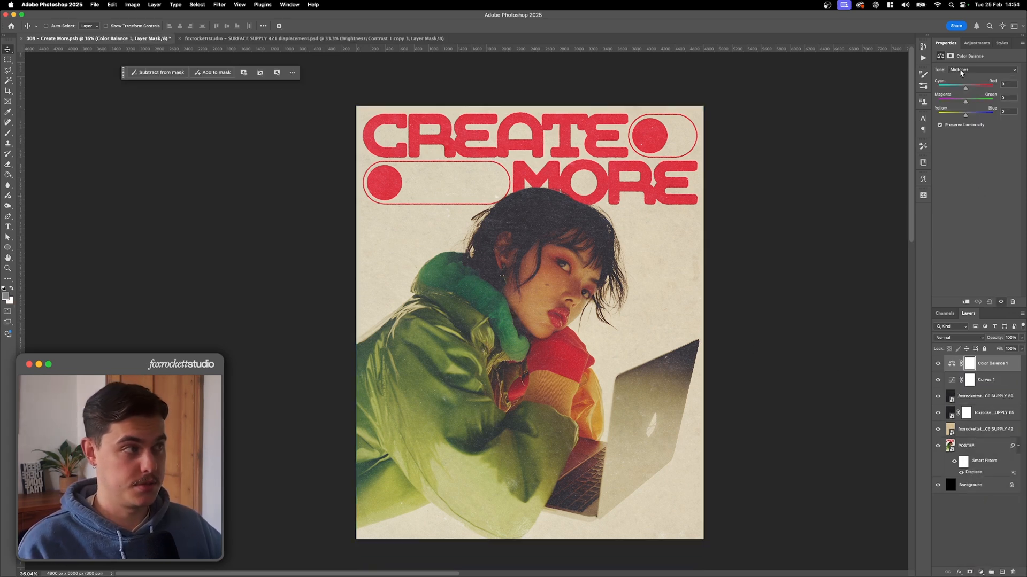
left_click(975, 70)
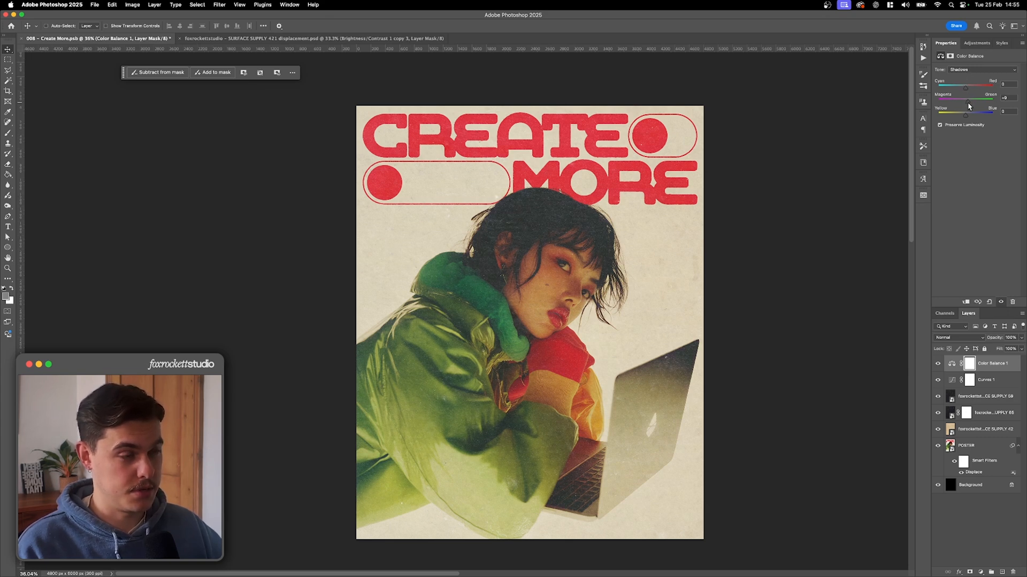
left_click(982, 396)
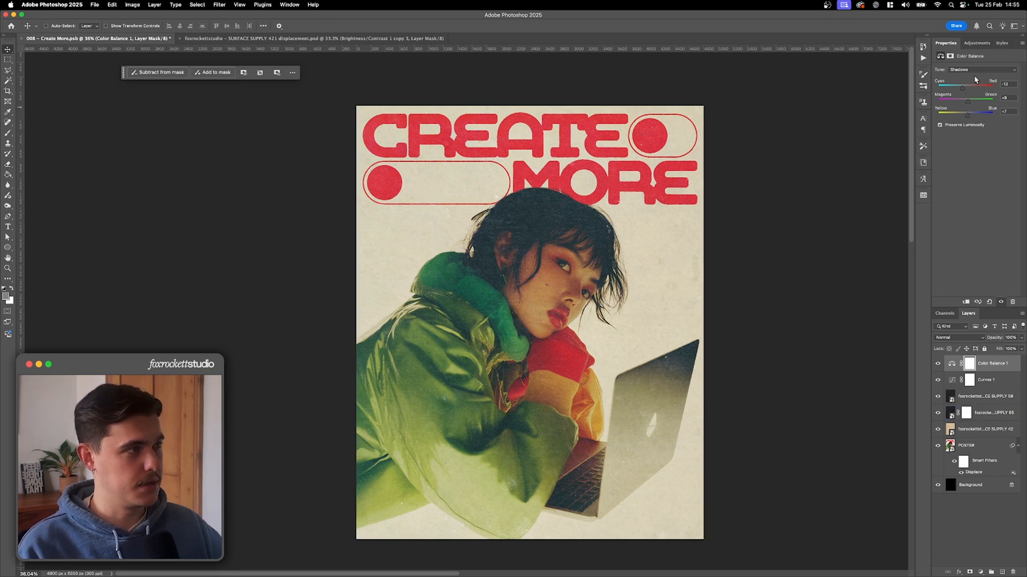
left_click(960, 69)
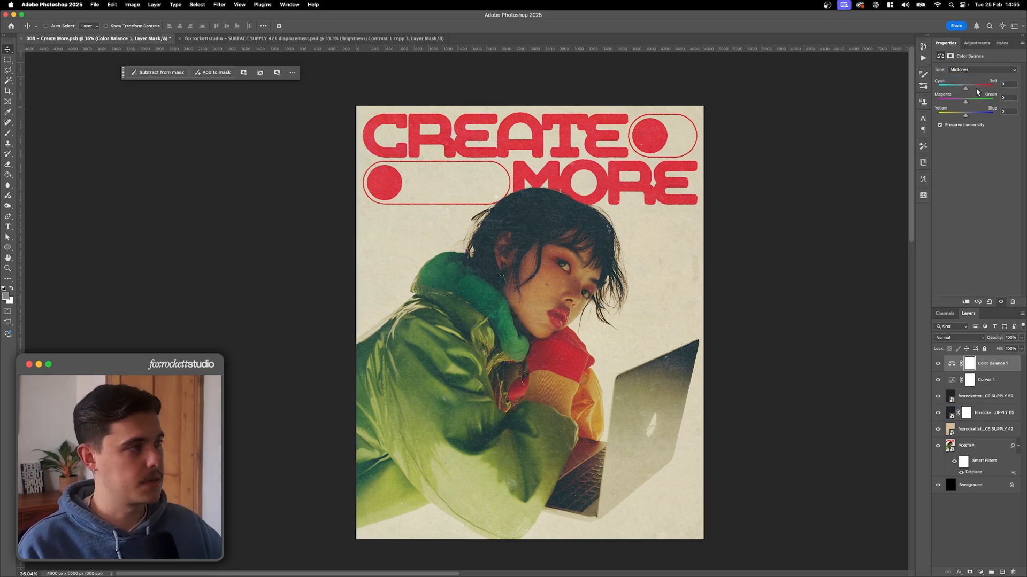
left_click_drag(964, 97, 971, 97)
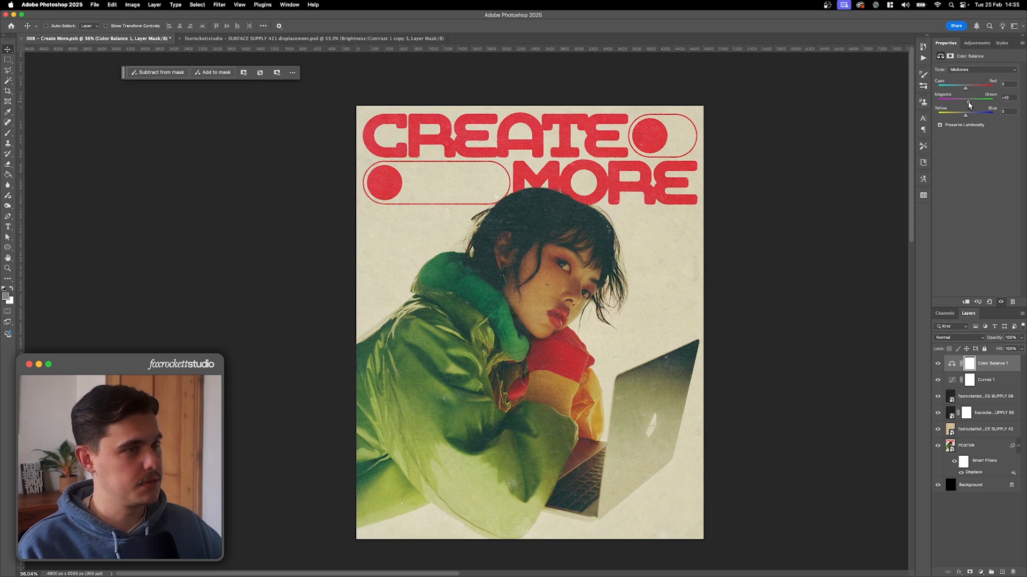
left_click(978, 70)
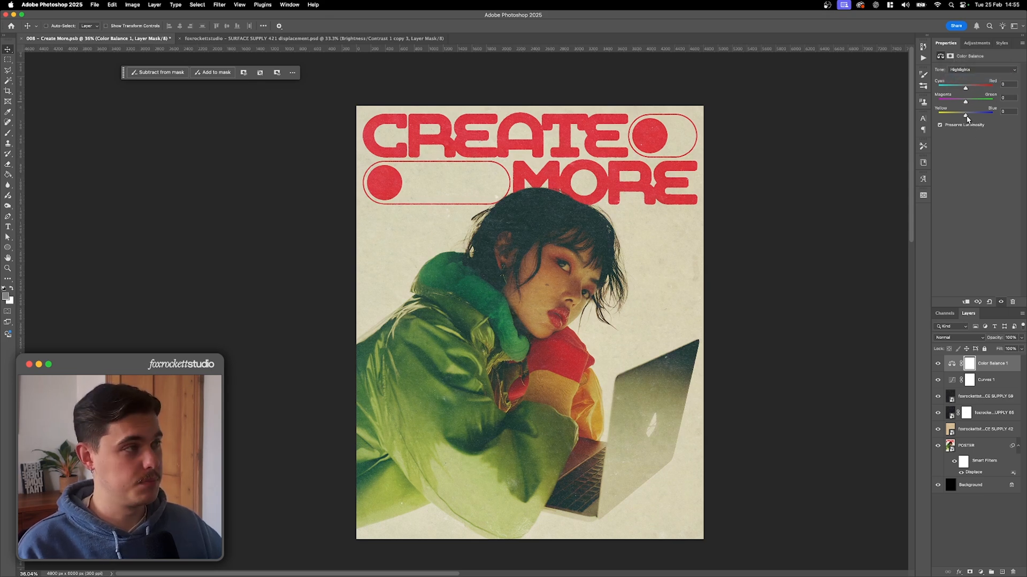
left_click_drag(965, 114, 976, 114)
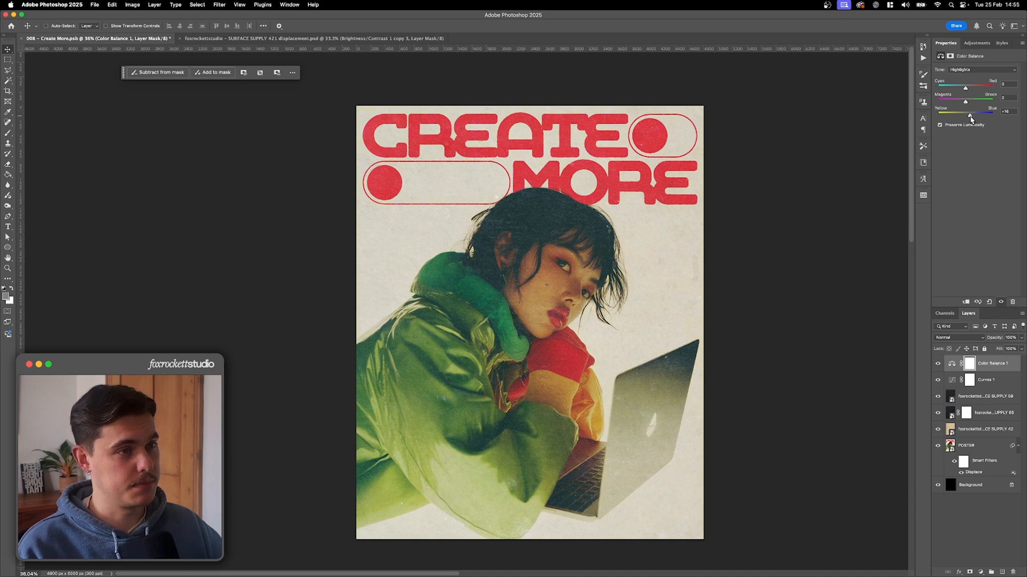